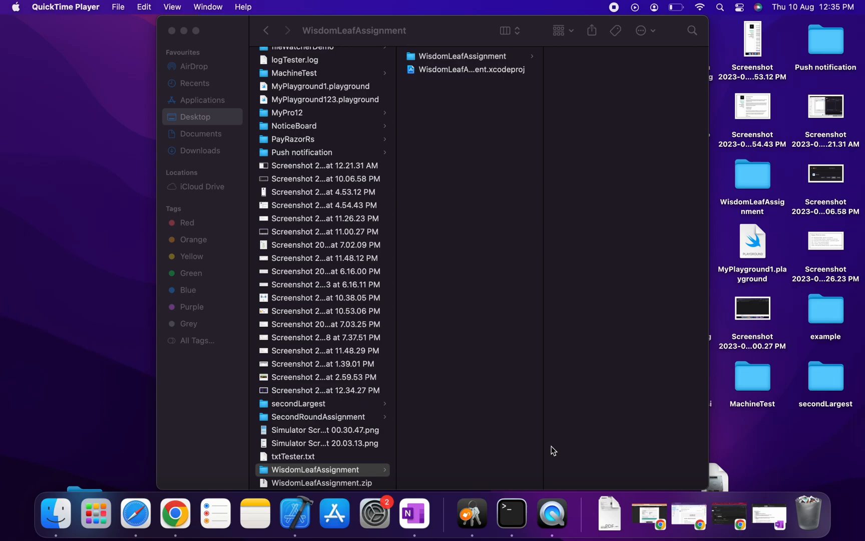
mouse_move(478, 411)
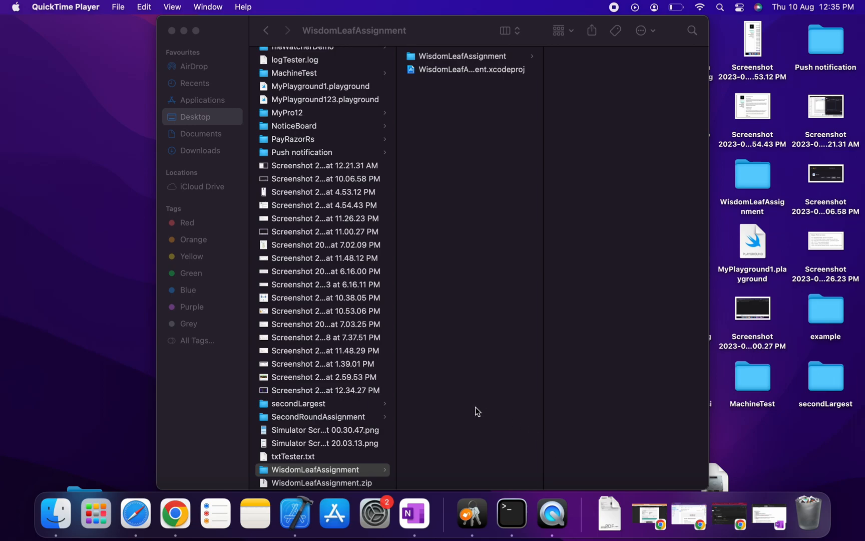
mouse_move(283, 475)
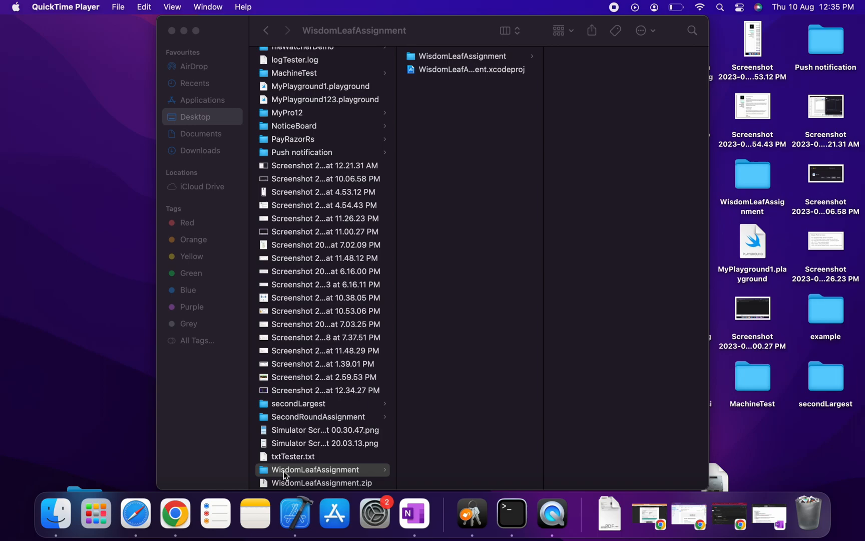
Launch a Terminal session at the WisdomLeafAssignment folder via New Terminal at Folder.
right_click(314, 468)
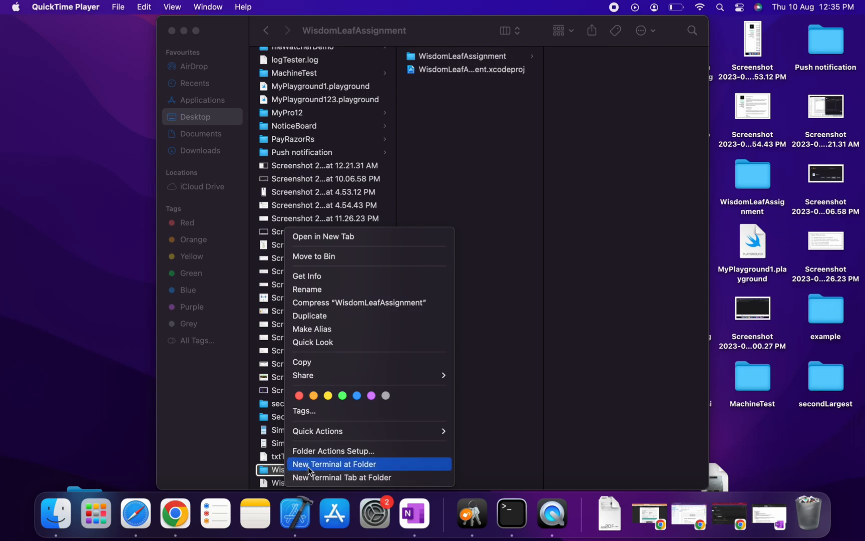
click(333, 464)
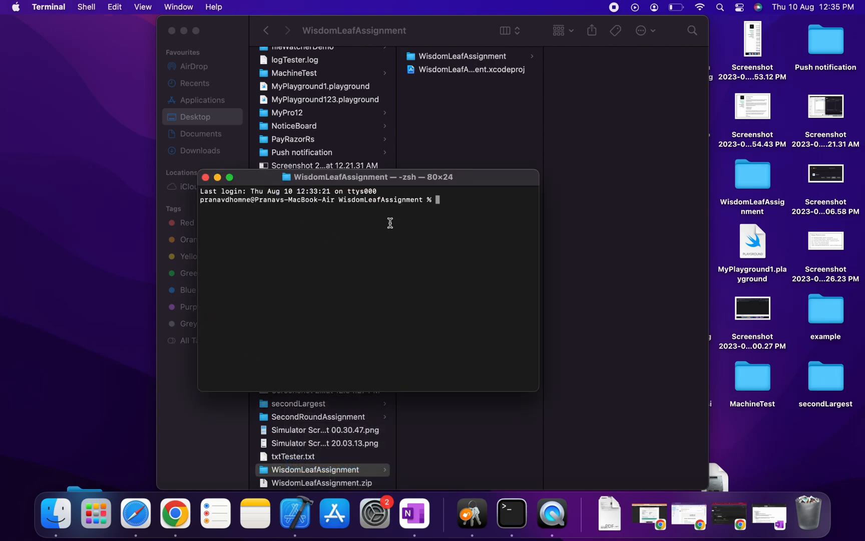
mouse_move(401, 226)
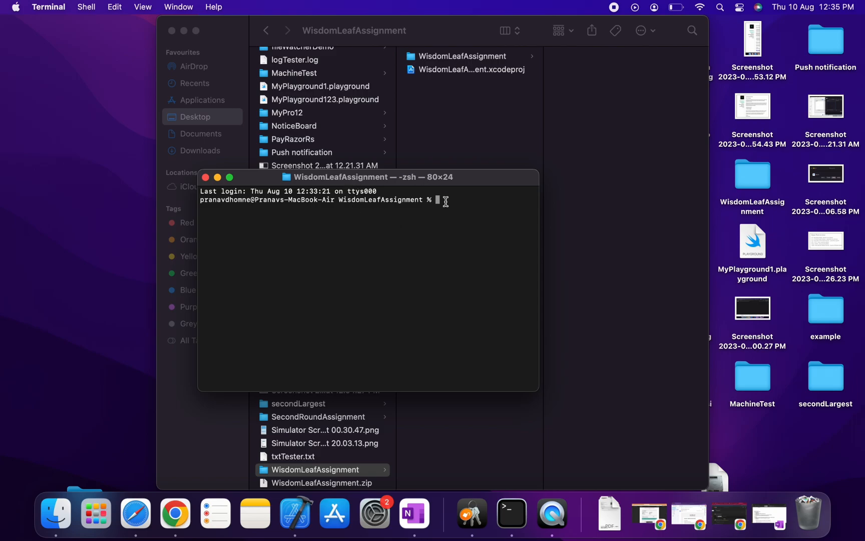
Run pod init to create a Podfile in the project folder.
text(pod)
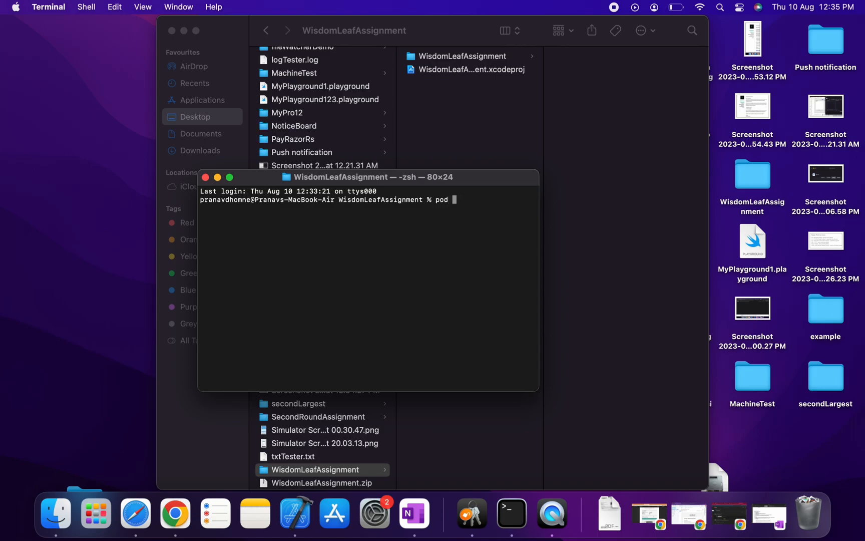
text(init)
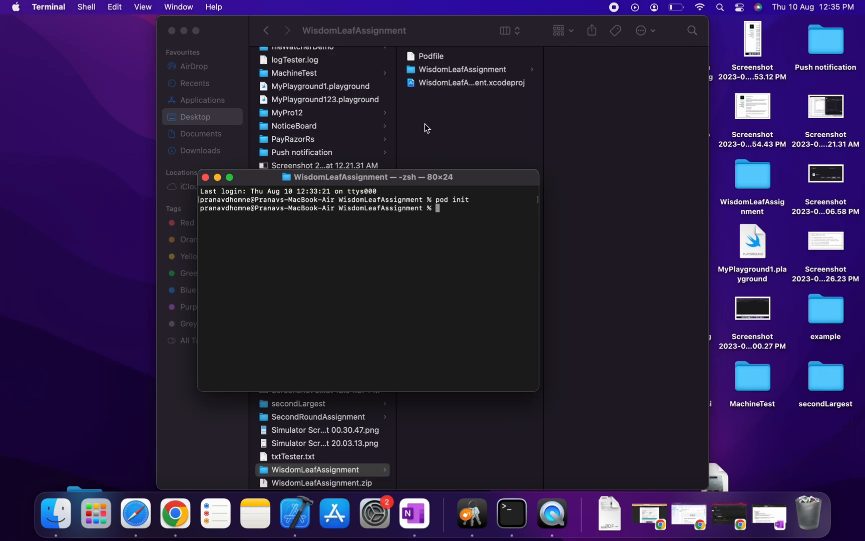
mouse_move(420, 64)
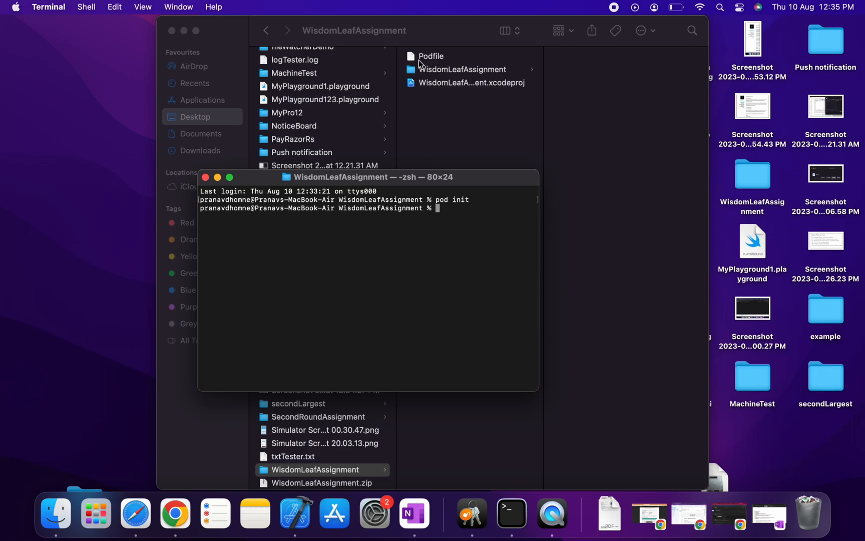
mouse_move(464, 205)
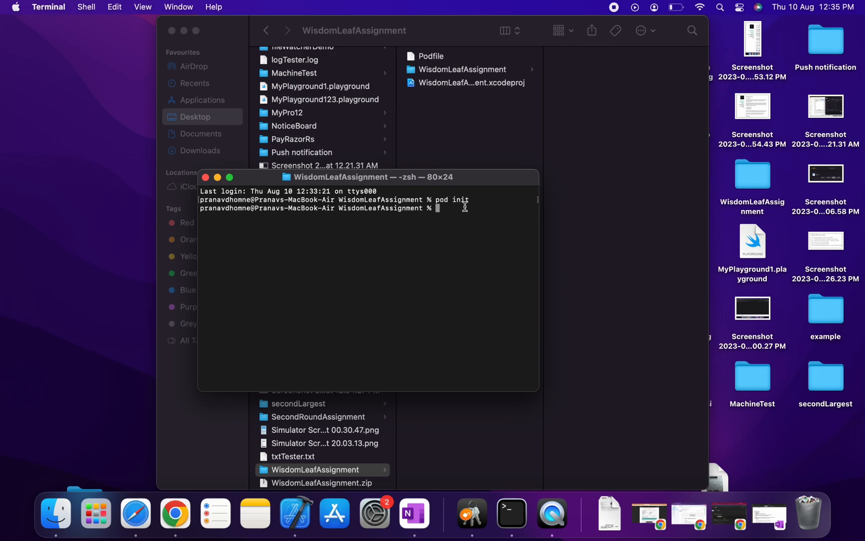
Run pod install, correcting the typo, to generate Podfile.lock, Pods and the .xcworkspace.
text(pod)
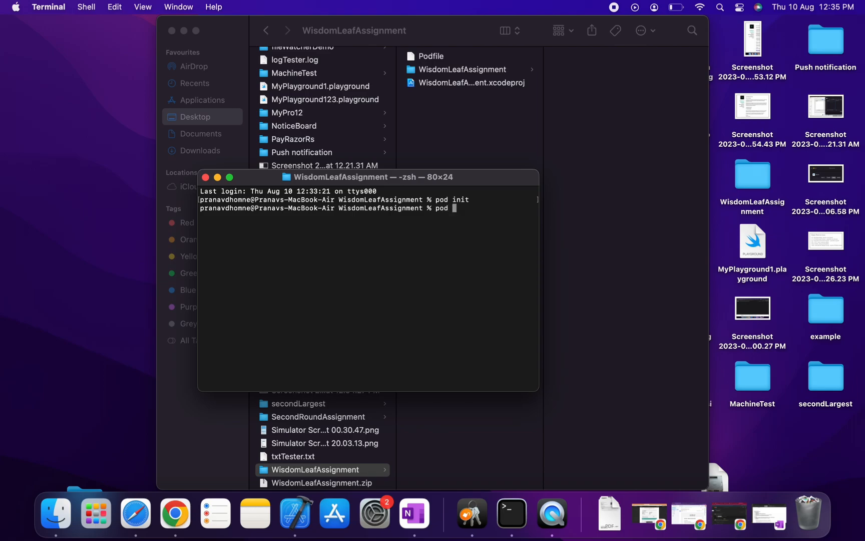
text(ints)
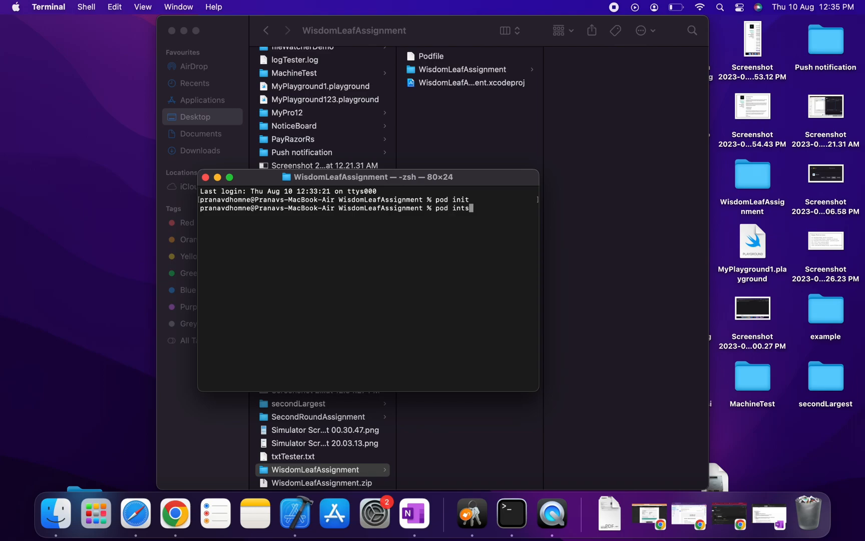
key(Backspace)
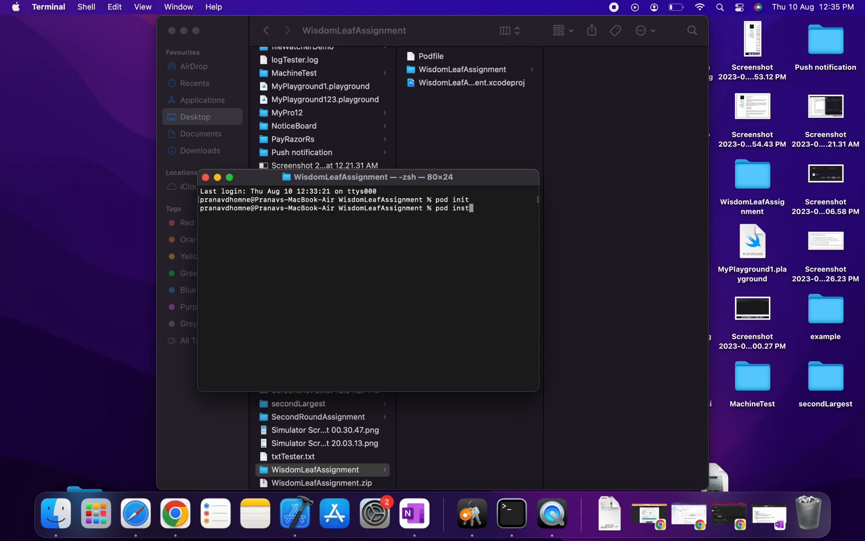
text(all)
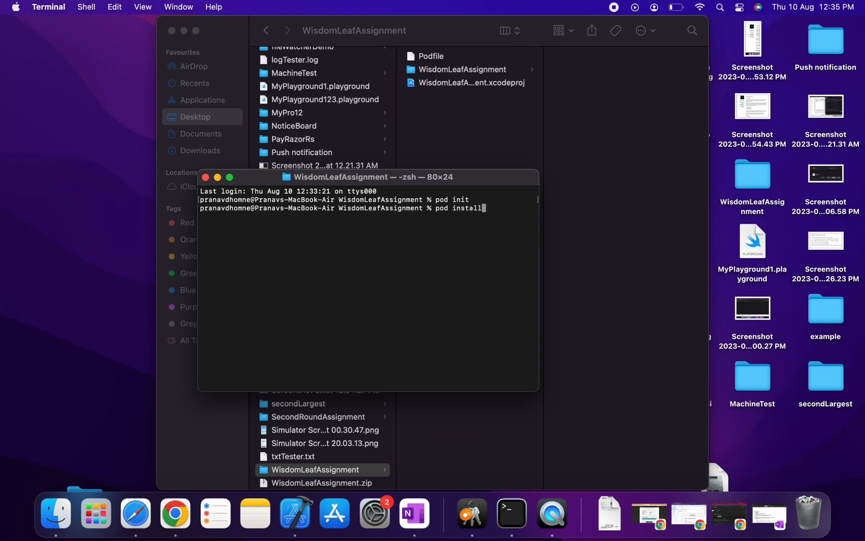
key(Return)
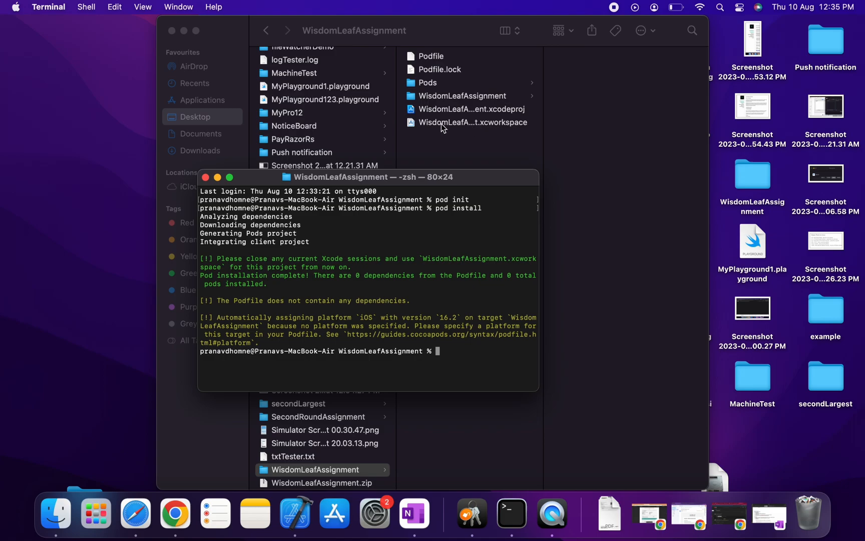
mouse_move(491, 134)
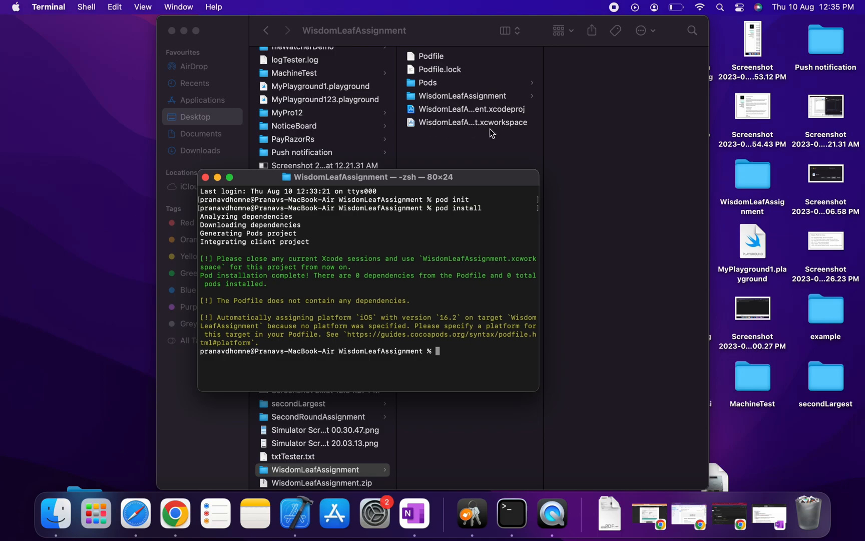
mouse_move(507, 134)
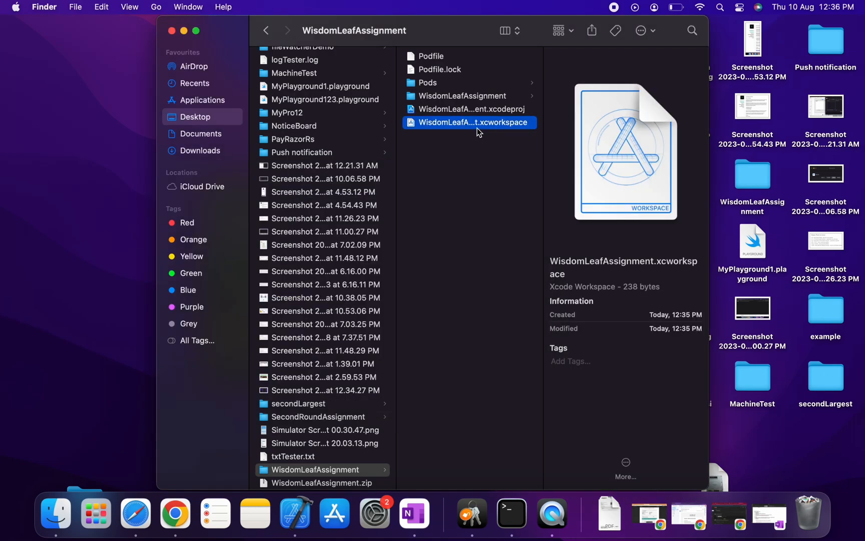
Add pod 'FSCalendar' under the WisdomLeafAssignment target in the workspace's Podfile.
double_click(467, 123)
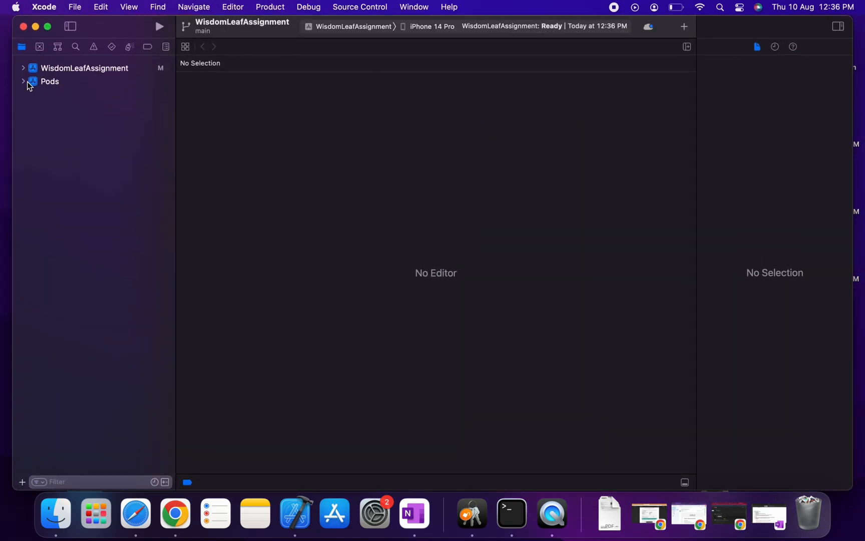
click(50, 81)
text(pod ')
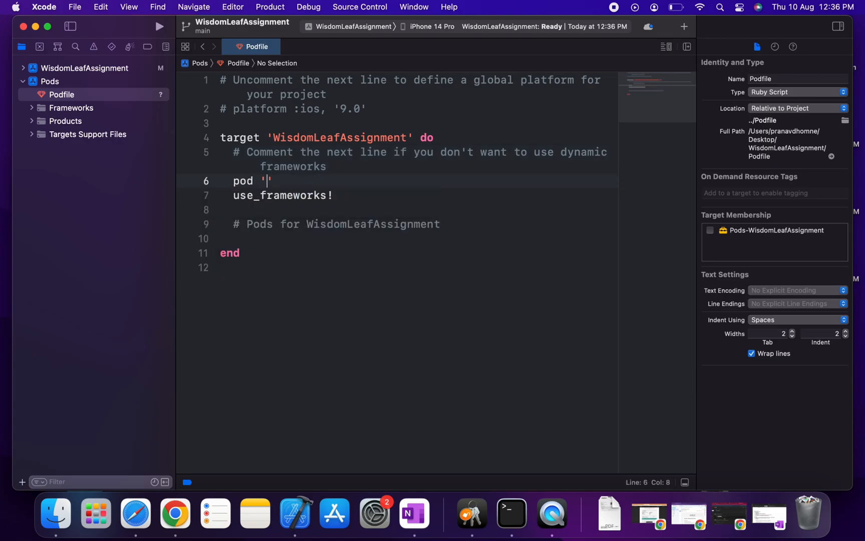
text(FSCA)
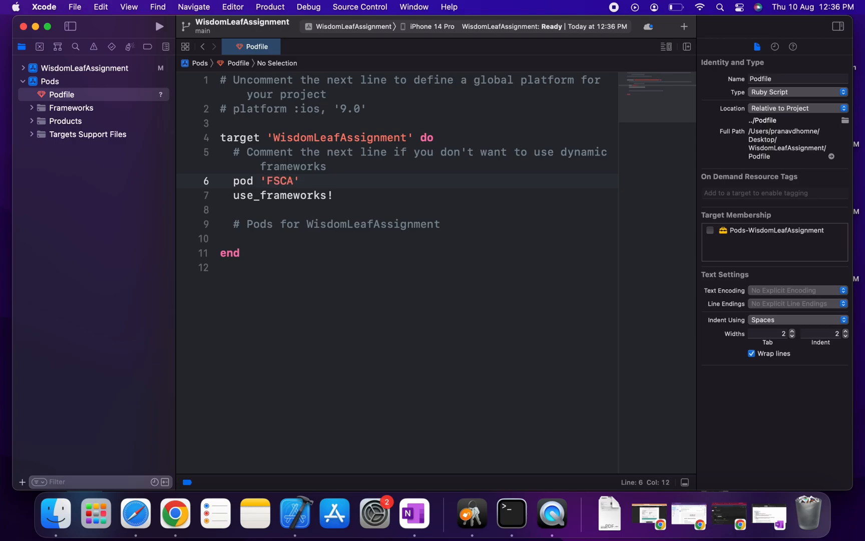
text(lenda)
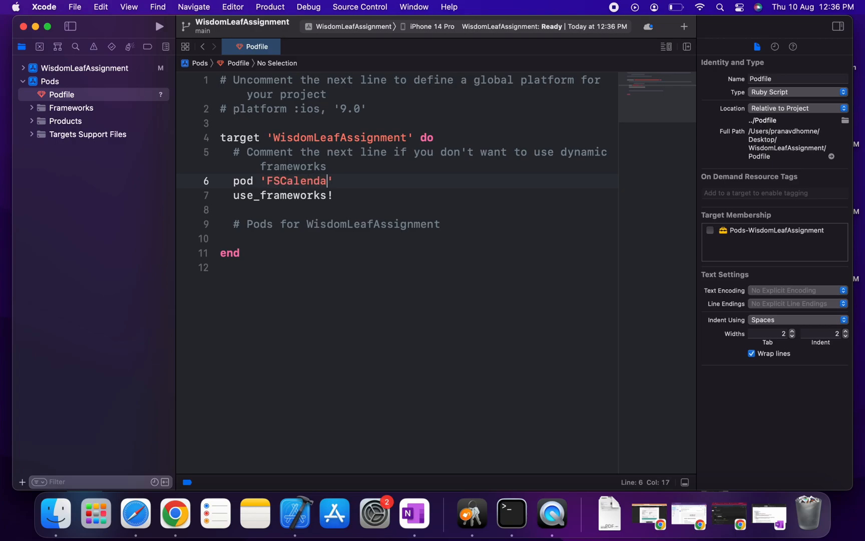
text(r)
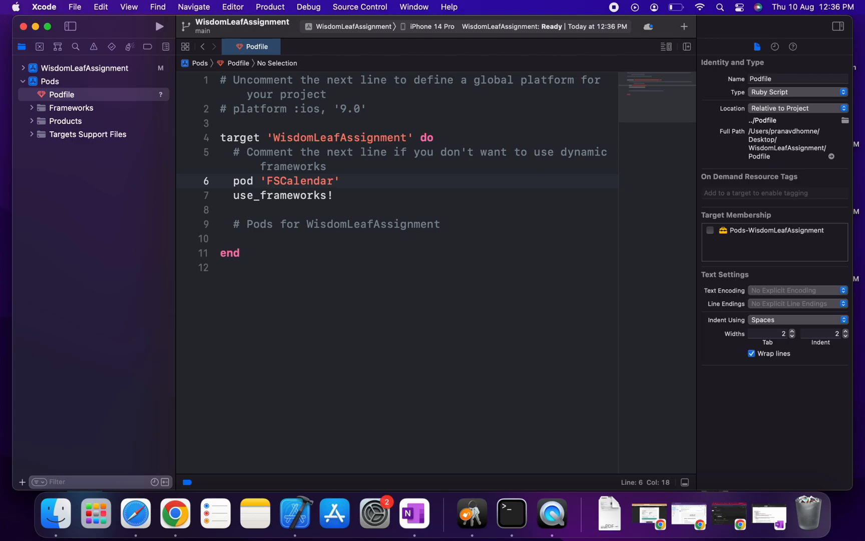
mouse_move(512, 513)
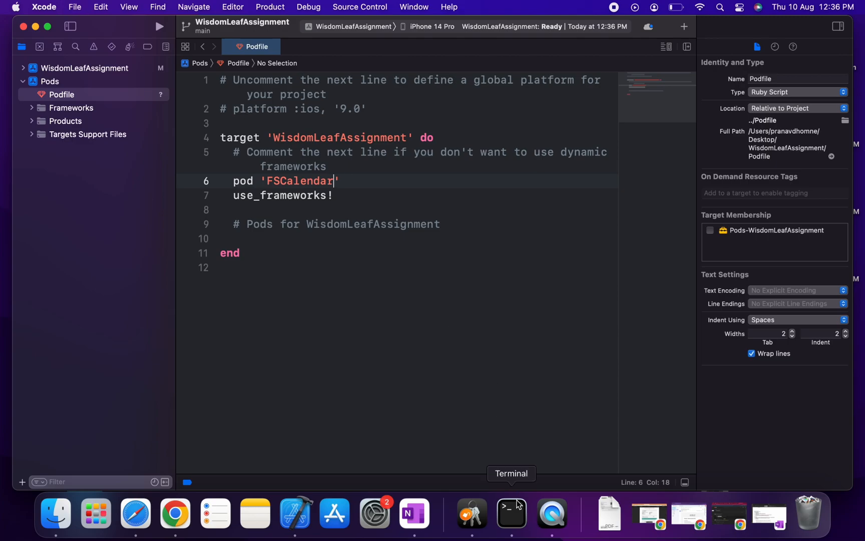
Run pod update in Terminal to install FSCalendar 2.8.4.
click(511, 514)
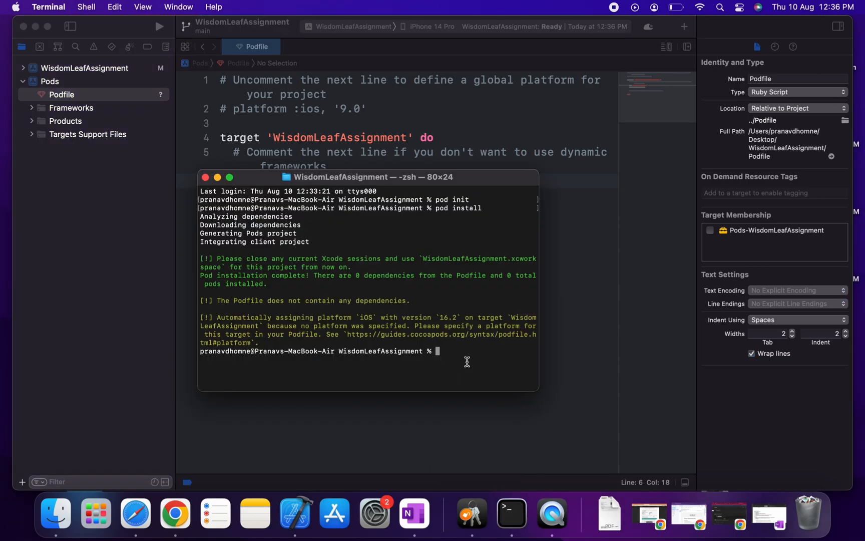
text(pod)
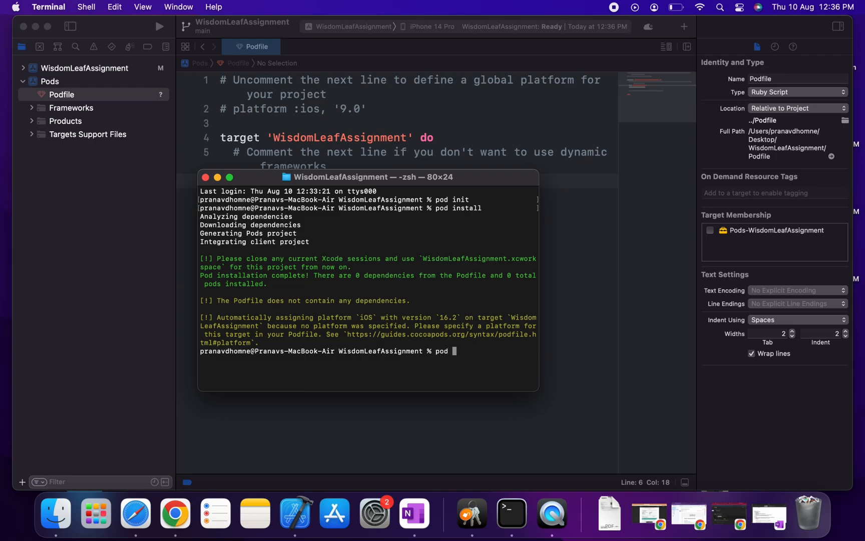
text(update)
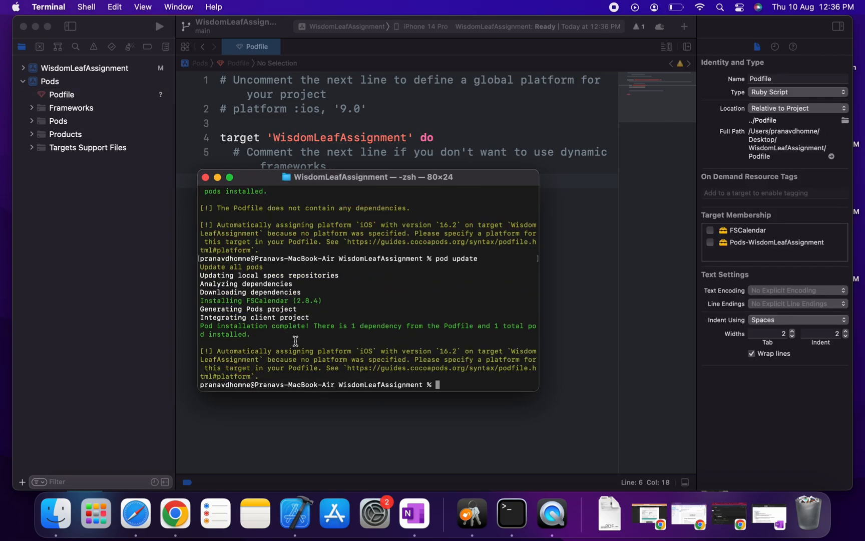
mouse_move(270, 303)
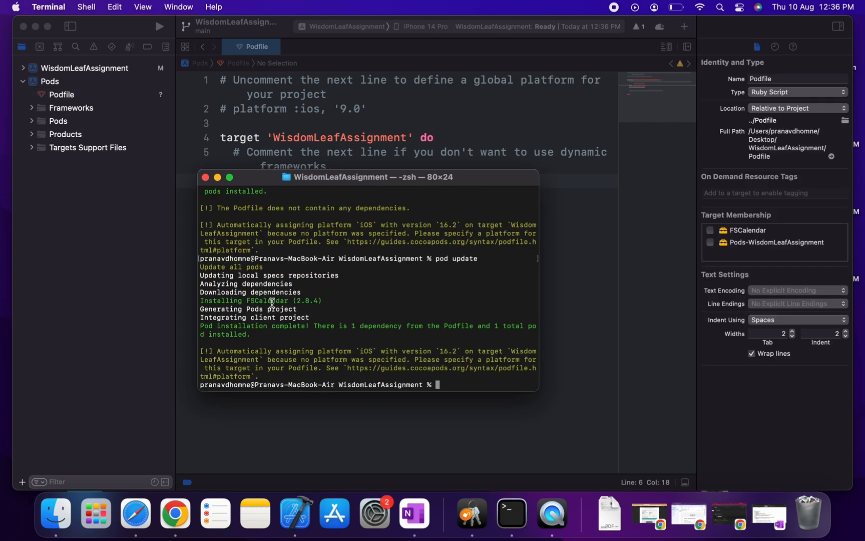